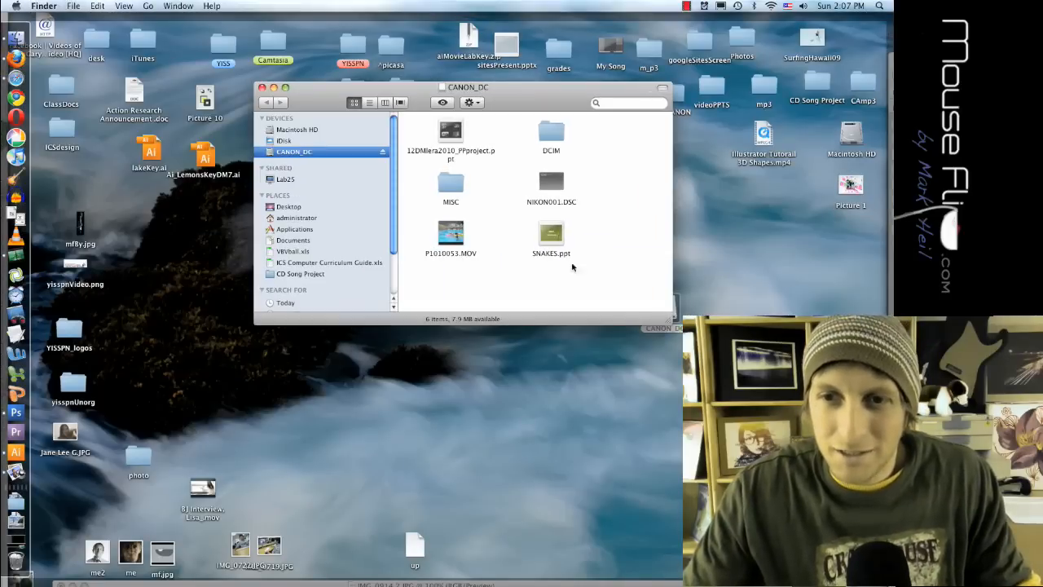
Open DCIM then 101CANON on the camera card and preview one JPG photo
{"action": "double_click", "coordinate": [551, 134]}
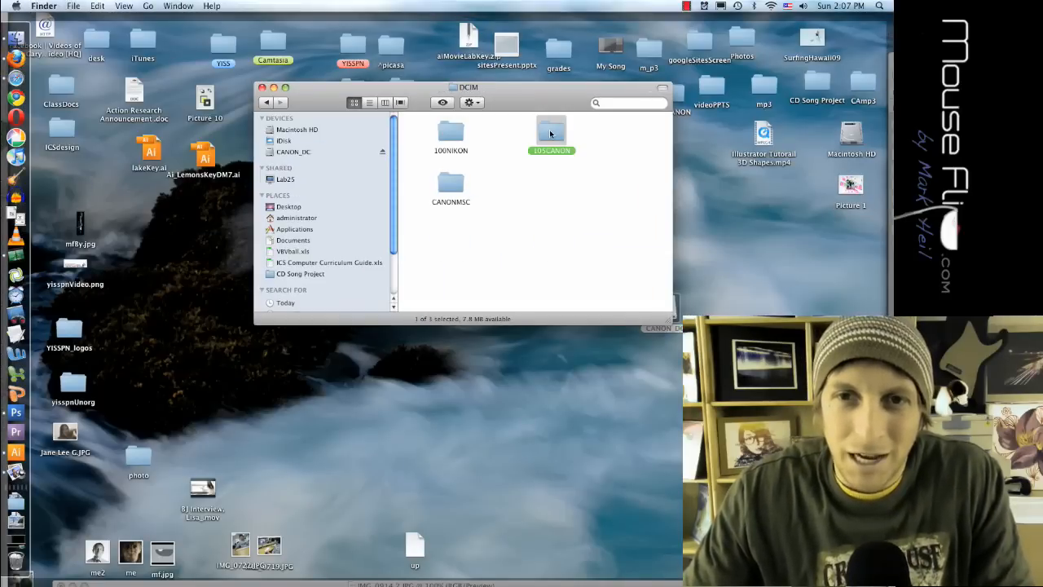
{"action": "double_click", "coordinate": [551, 132]}
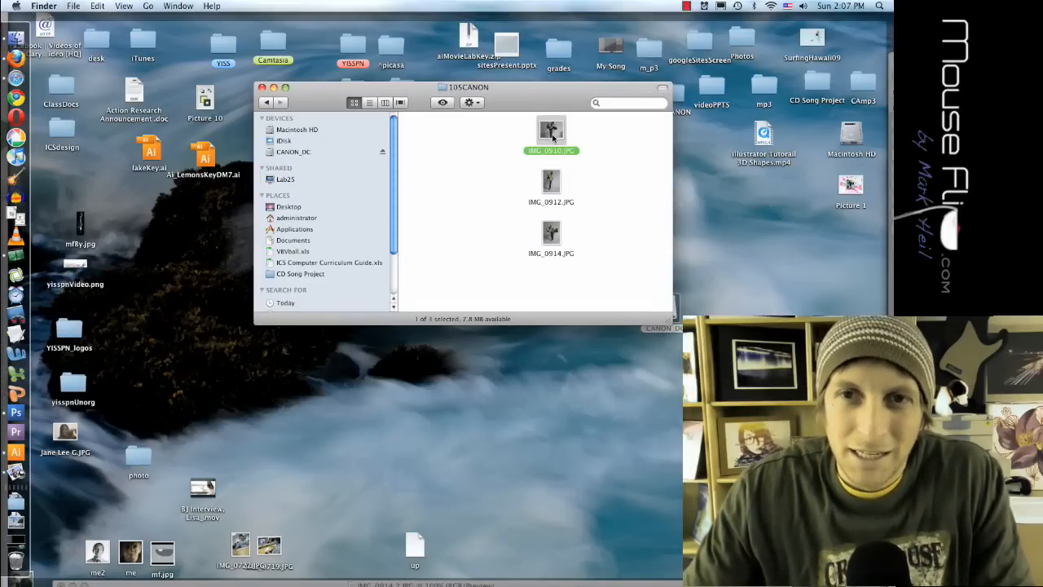
{"action": "double_click", "coordinate": [551, 132]}
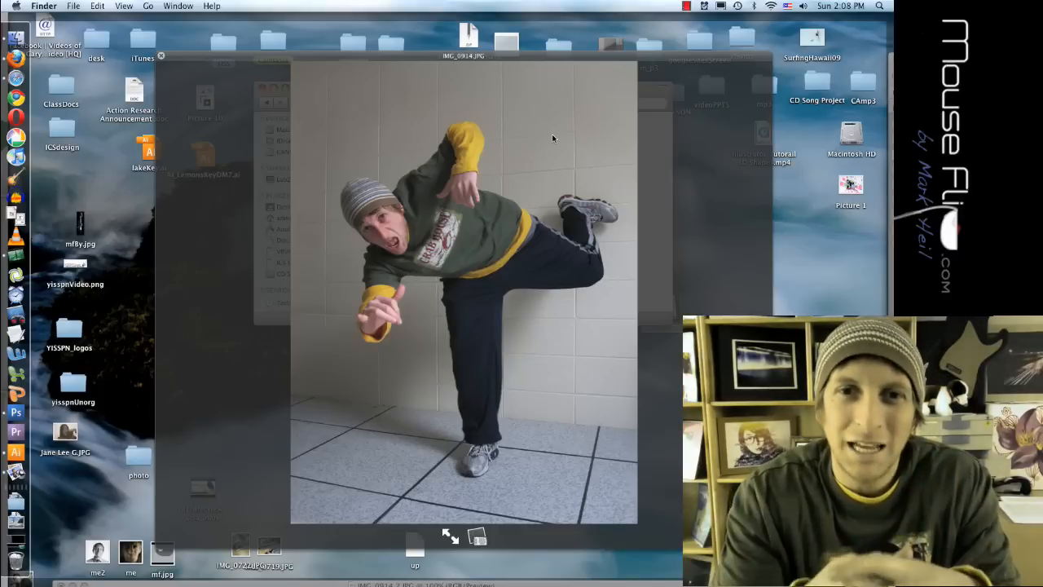
{"action": "mouse_move", "coordinate": [541, 167]}
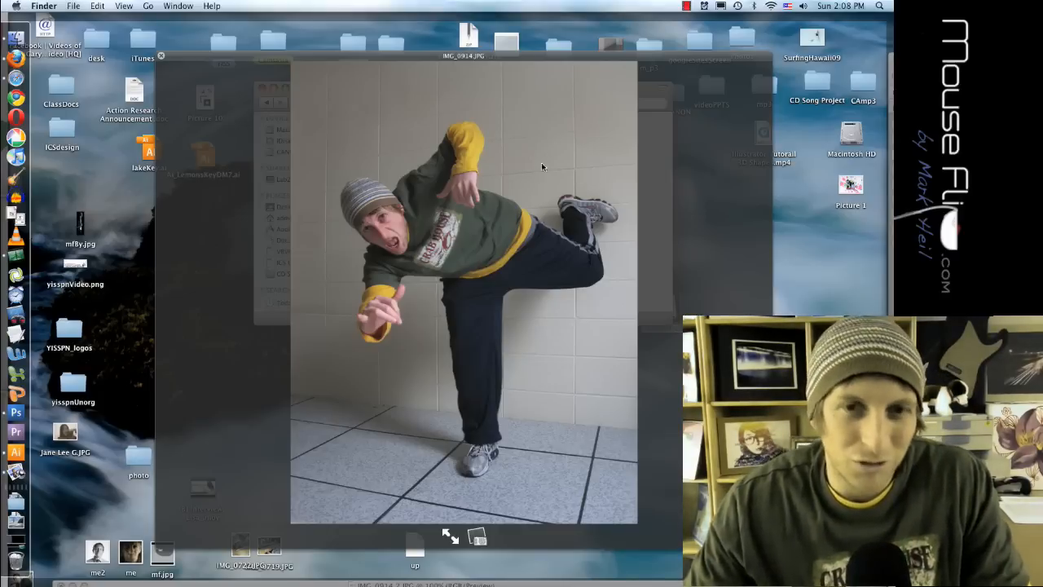
{"action": "left_click", "coordinate": [163, 55]}
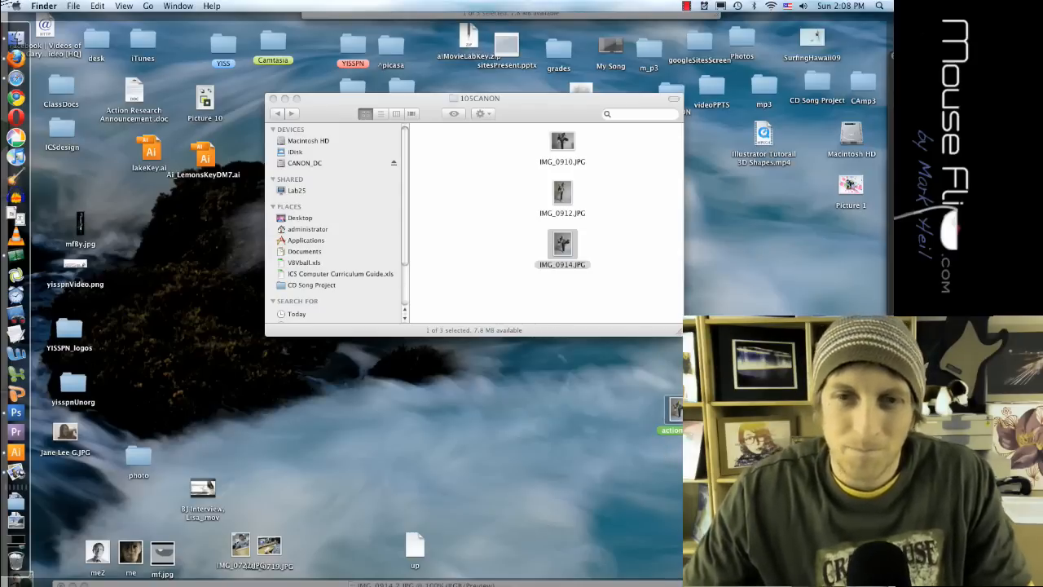
Launch Illustrator and create a new A4 CMYK document named ActionMrHeil
{"action": "double_click", "coordinate": [562, 247]}
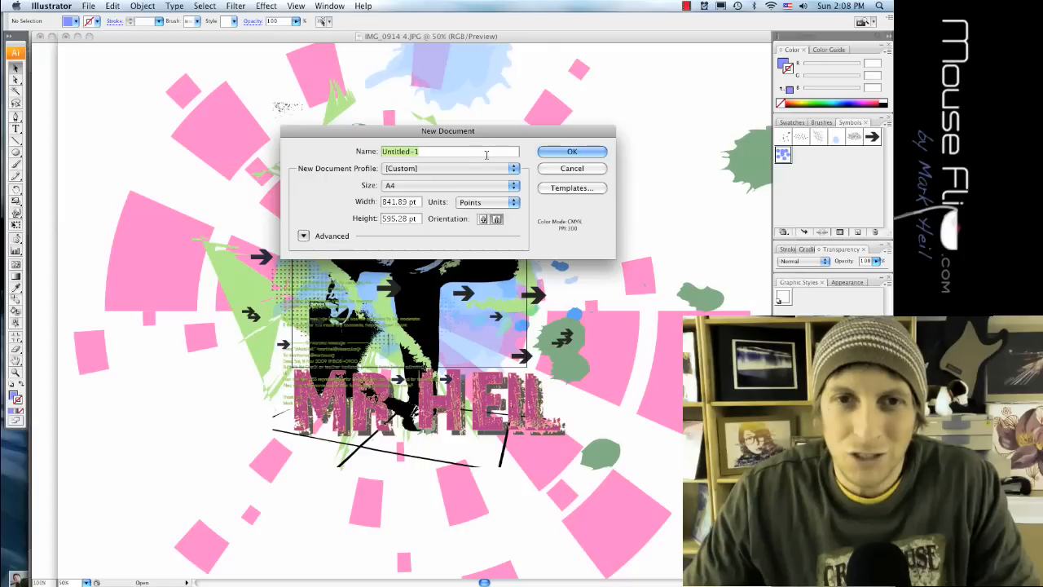
{"action": "type", "text": "Action"}
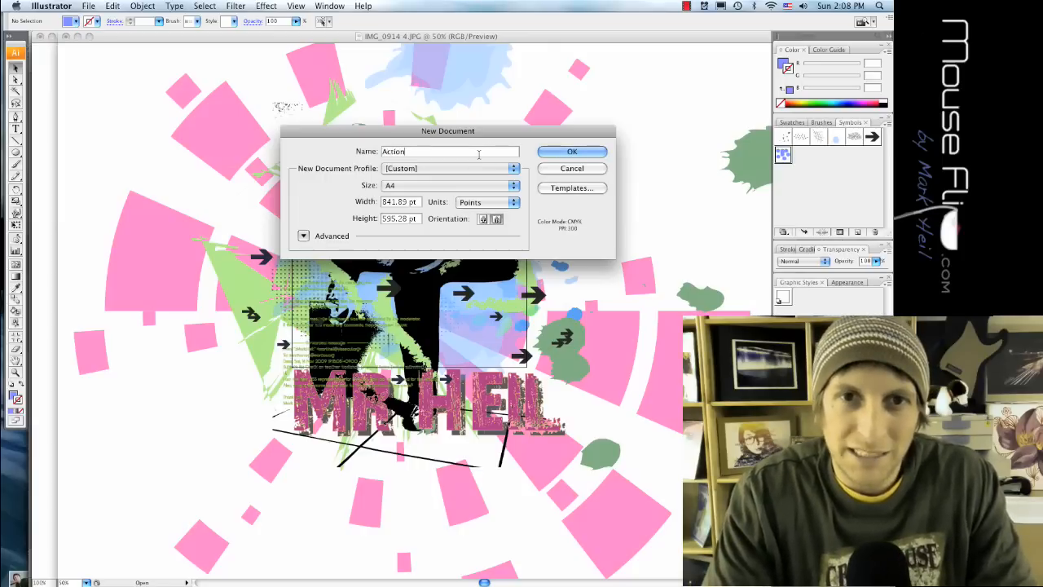
{"action": "type", "text": "Mr."}
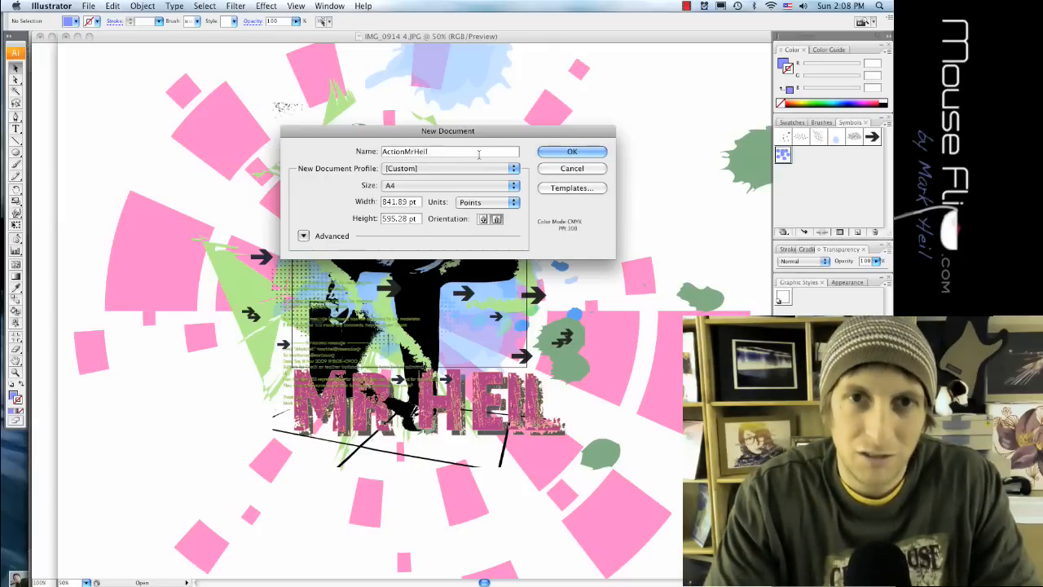
{"action": "left_click", "coordinate": [570, 152]}
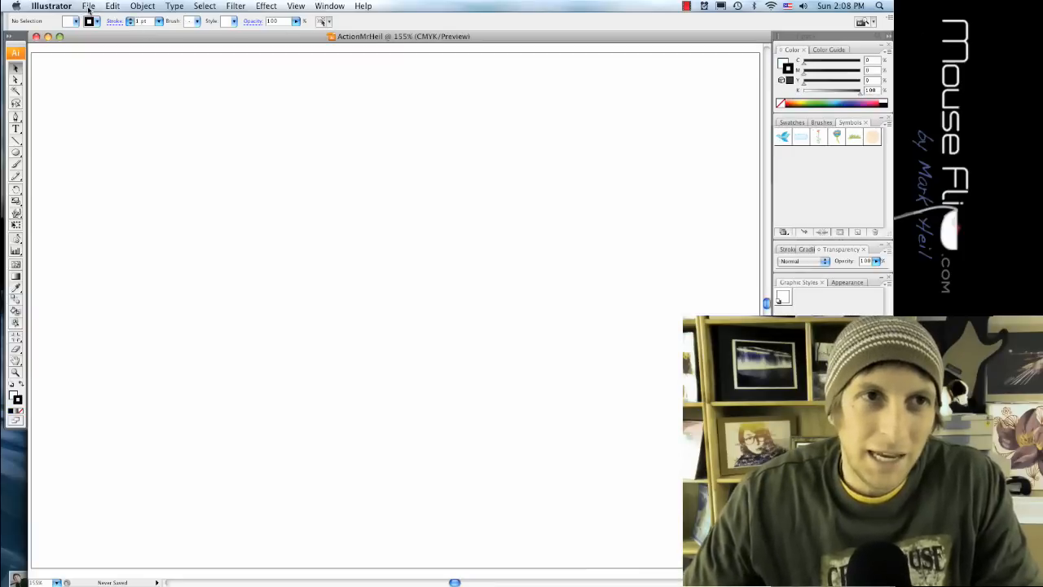
Use File > Place to browse from the Desktop and place the dancer photo
{"action": "left_click", "coordinate": [88, 6]}
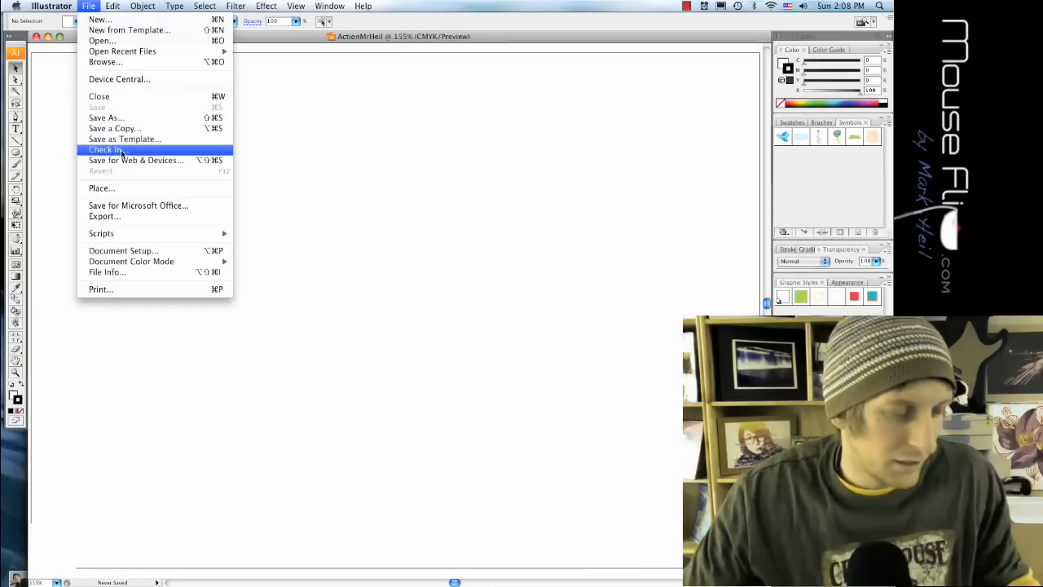
{"action": "mouse_move", "coordinate": [124, 173]}
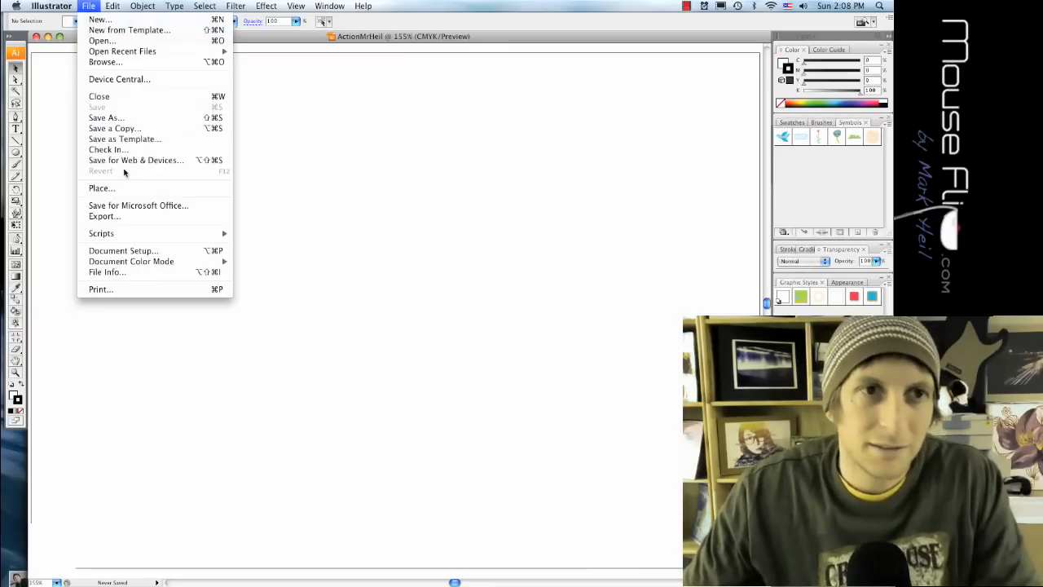
{"action": "left_click", "coordinate": [102, 189]}
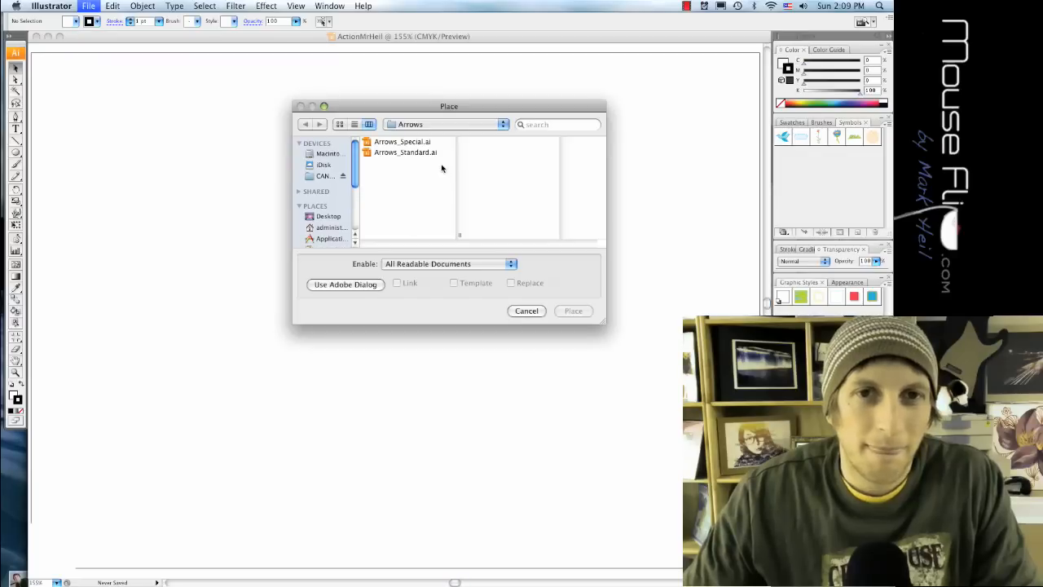
{"action": "left_click", "coordinate": [330, 215]}
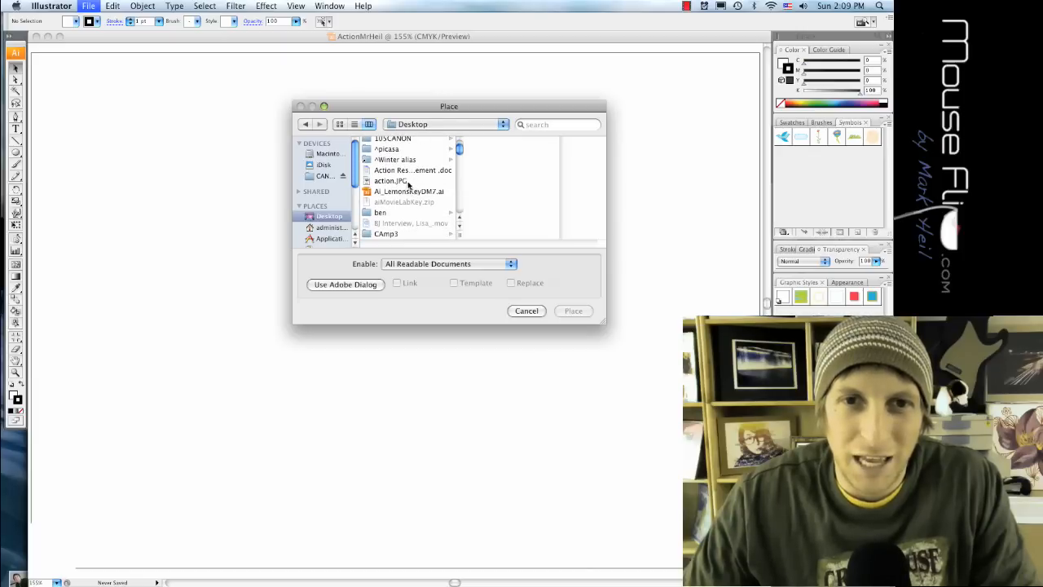
{"action": "left_click", "coordinate": [526, 309]}
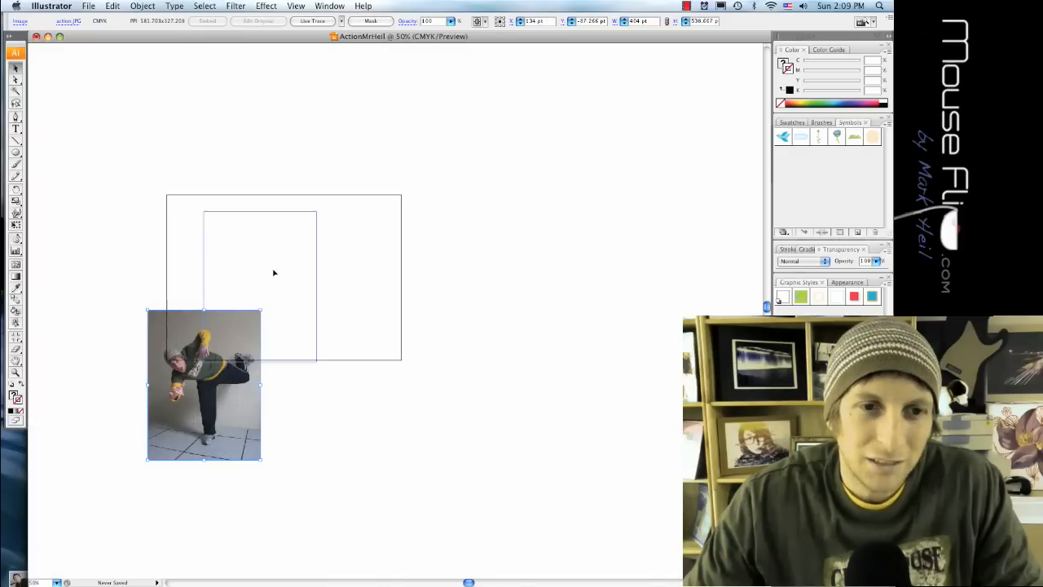
Drag the placed dancer photo onto the centre of the artboard
{"action": "left_click_drag", "start_coordinate": [204, 385], "coordinate": [271, 277]}
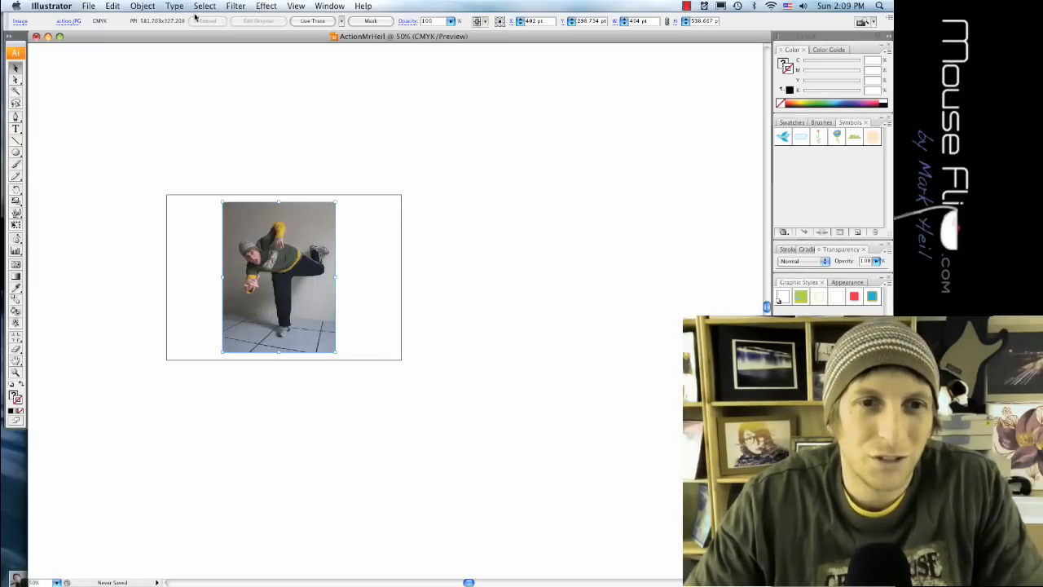
{"action": "left_click", "coordinate": [88, 6]}
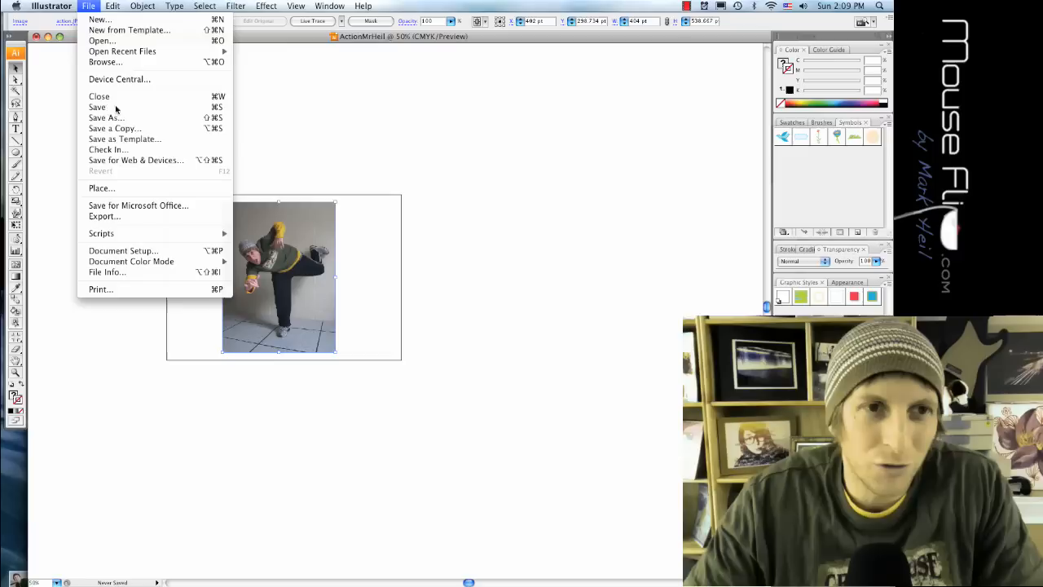
Set the artboard to portrait via Document Setup and scale the photo to fill the page
{"action": "left_click", "coordinate": [124, 251]}
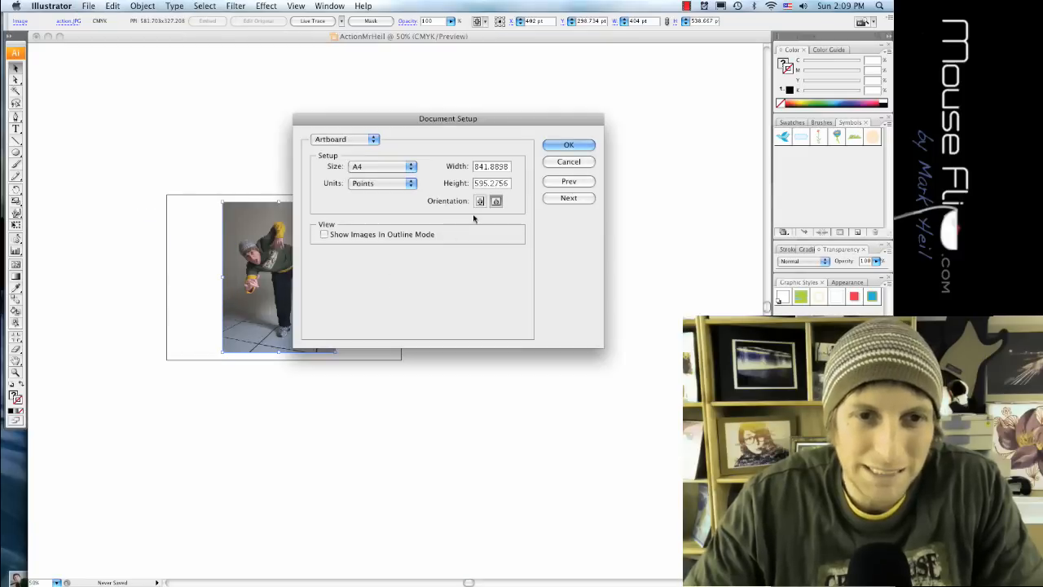
{"action": "left_click", "coordinate": [568, 143]}
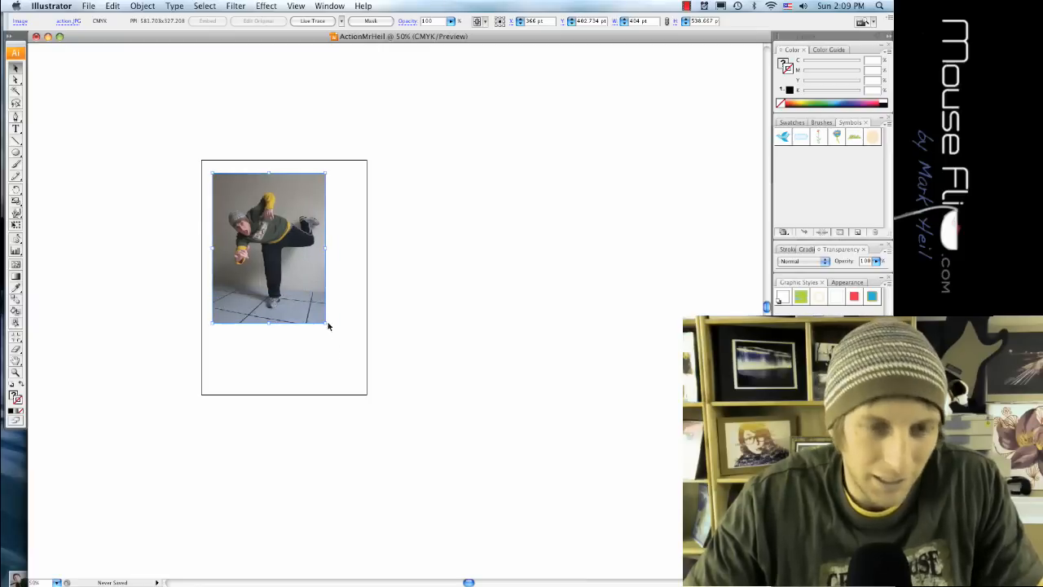
{"action": "left_click_drag", "start_coordinate": [324, 322], "coordinate": [349, 352]}
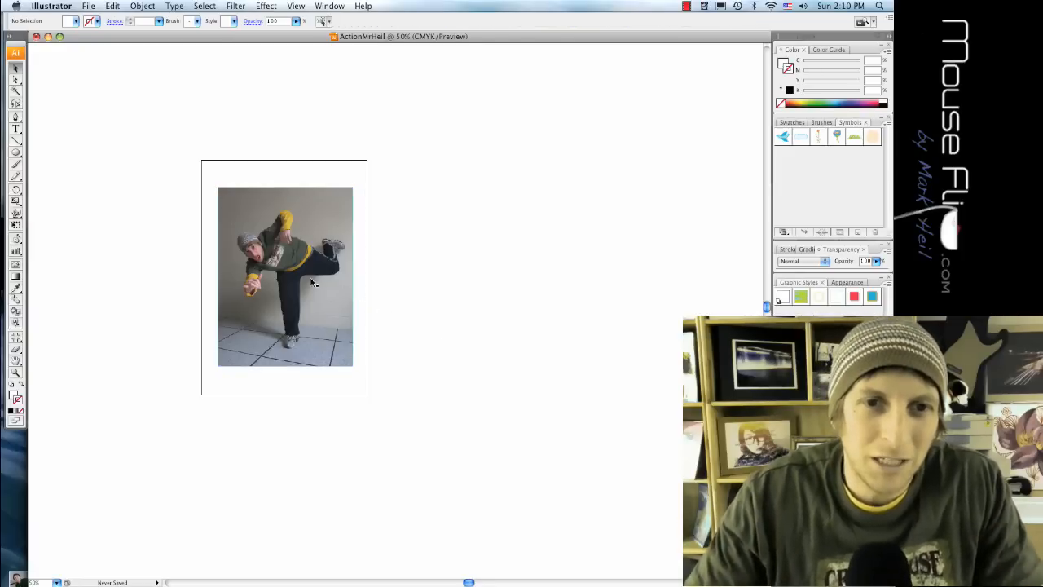
{"action": "left_click", "coordinate": [285, 275]}
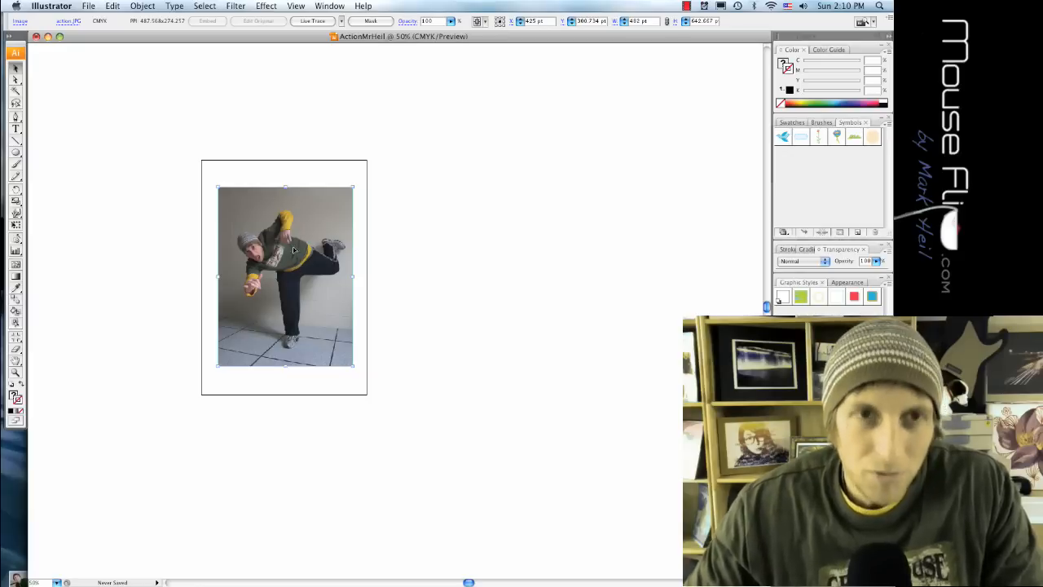
{"action": "mouse_move", "coordinate": [341, 97]}
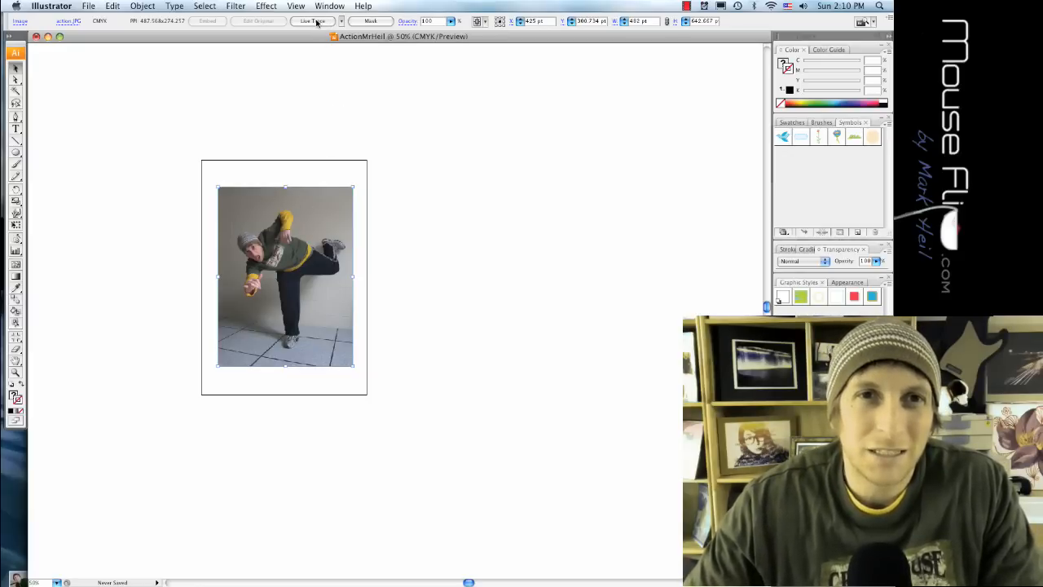
{"action": "left_click", "coordinate": [143, 6]}
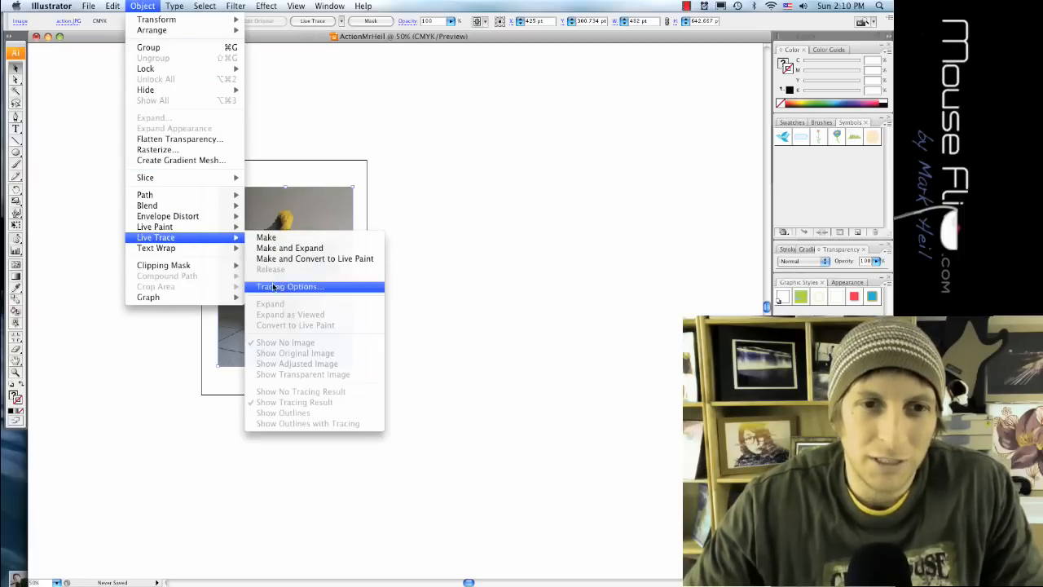
Live-trace the photo in Black and White mode with an adjusted threshold
{"action": "left_click", "coordinate": [287, 287]}
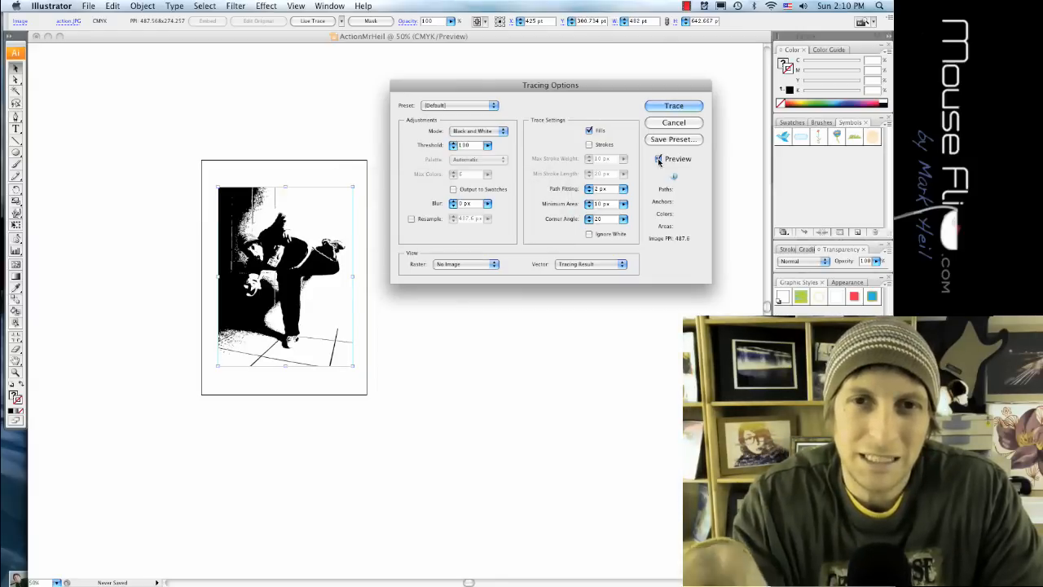
{"action": "left_click", "coordinate": [659, 158]}
{"action": "type", "text": "88"}
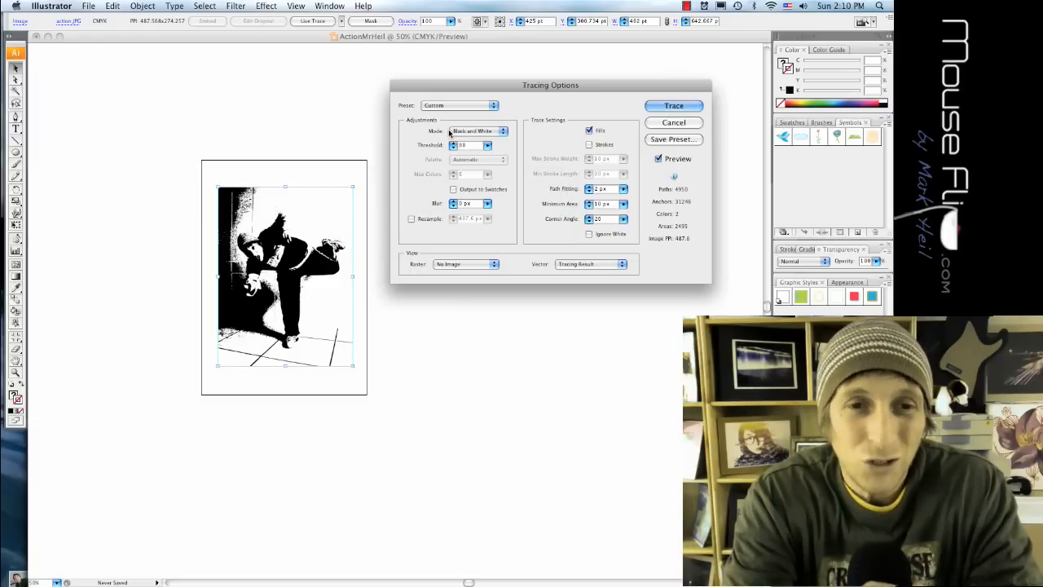
{"action": "left_click", "coordinate": [673, 104]}
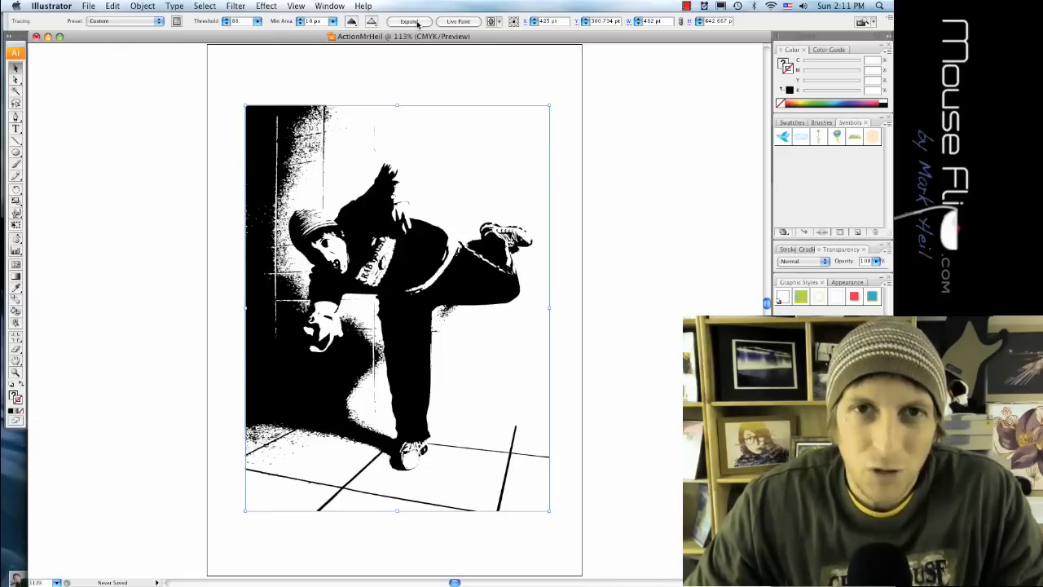
Expand the trace, select all same-fill white shapes and delete them
{"action": "left_click", "coordinate": [408, 21]}
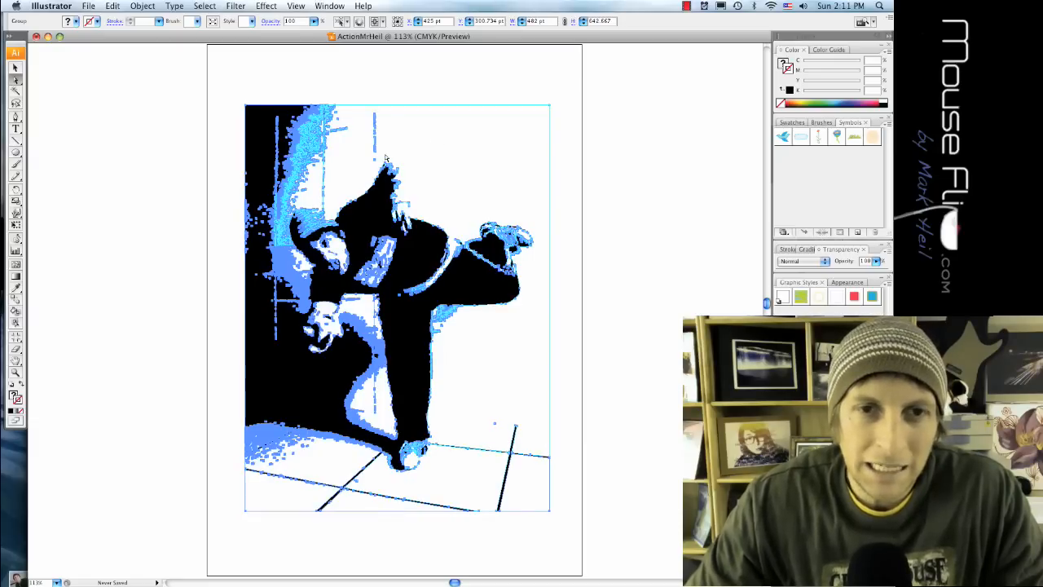
{"action": "left_click", "coordinate": [205, 6]}
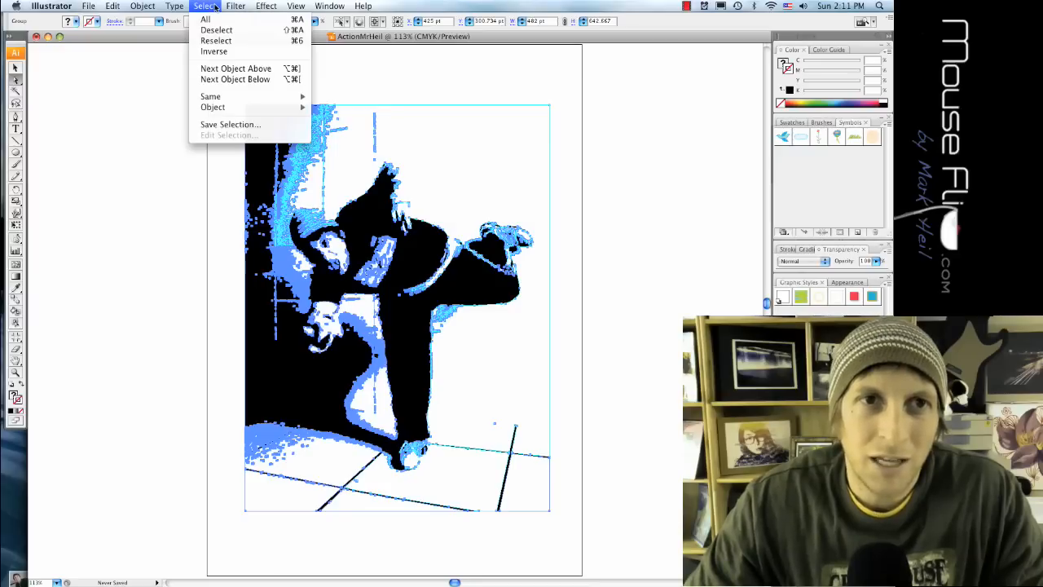
{"action": "mouse_move", "coordinate": [211, 97]}
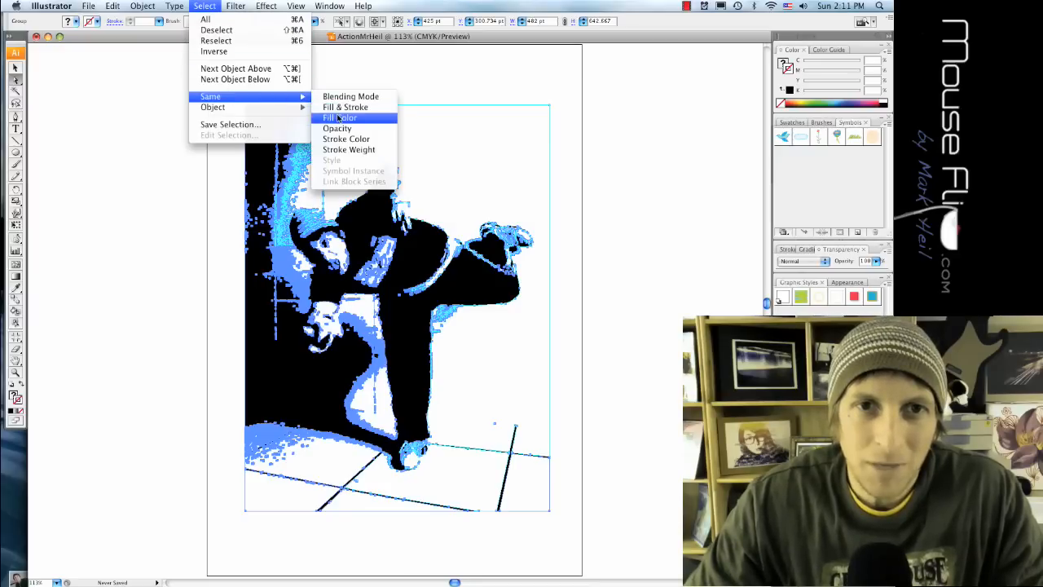
{"action": "left_click", "coordinate": [341, 118]}
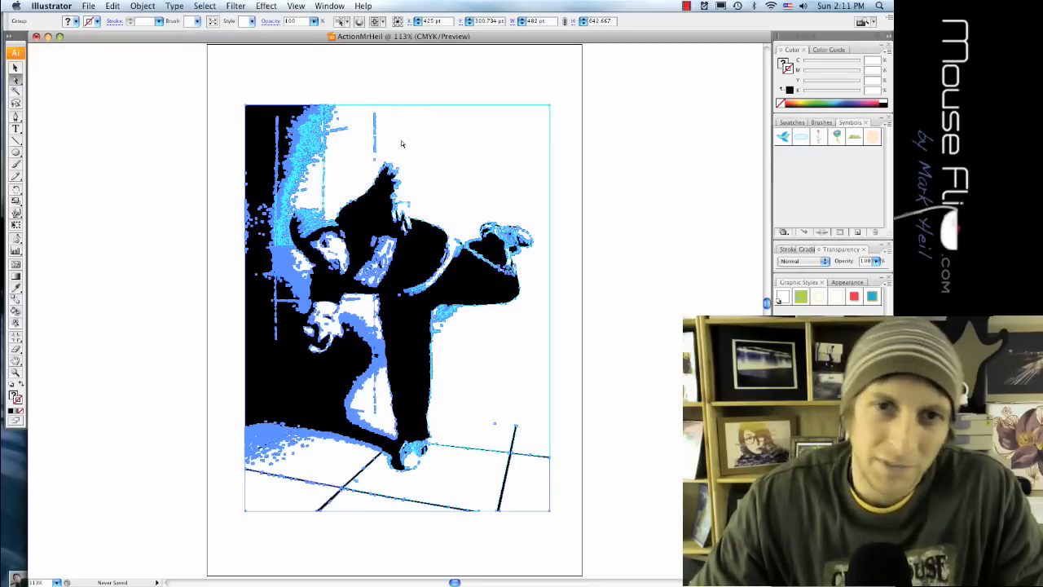
{"action": "key", "text": "Delete"}
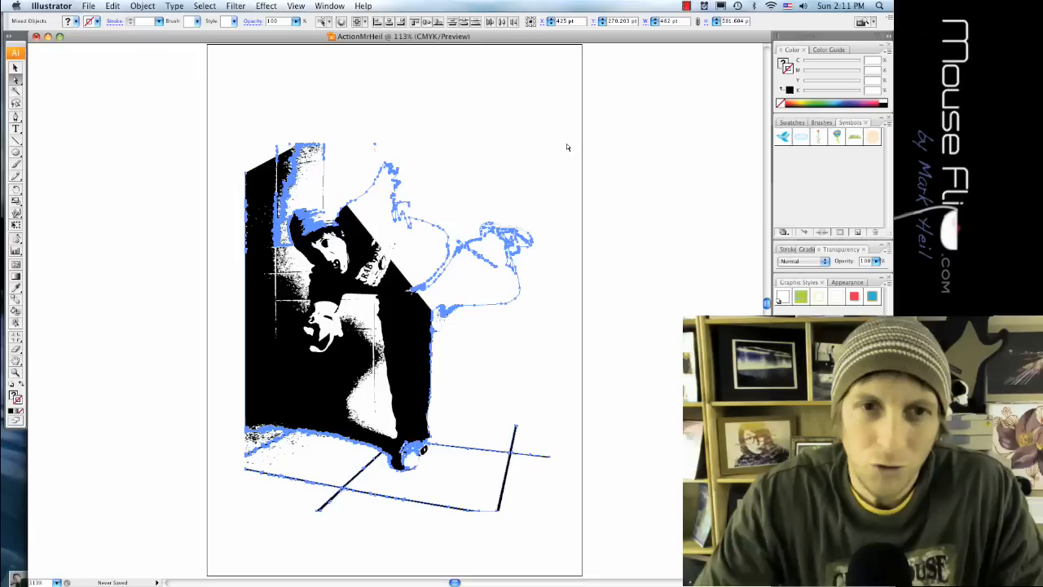
Select and delete the leftover white fragments around the dancer
{"action": "left_click", "coordinate": [229, 484]}
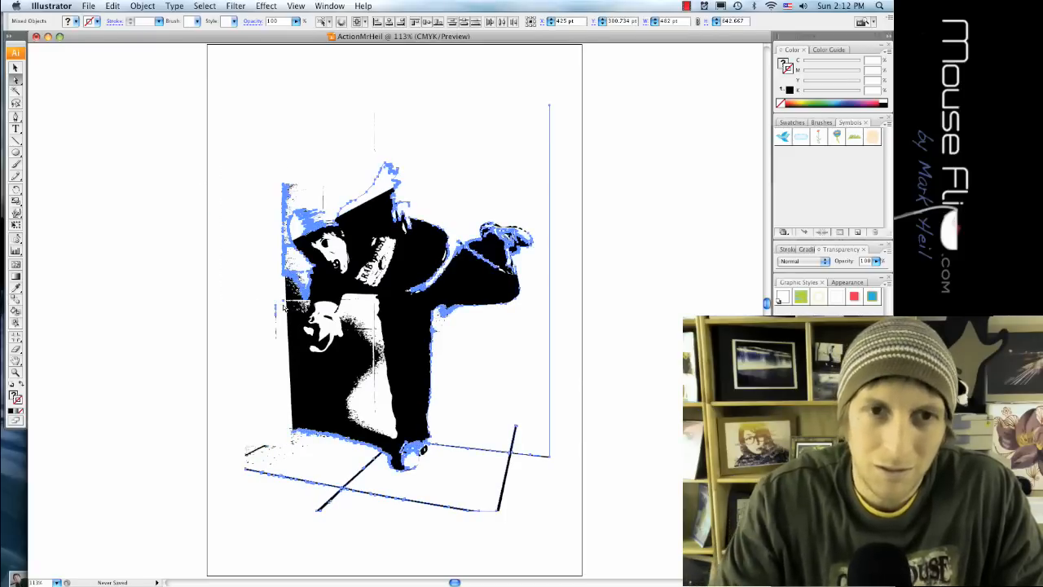
{"action": "left_click", "coordinate": [529, 528]}
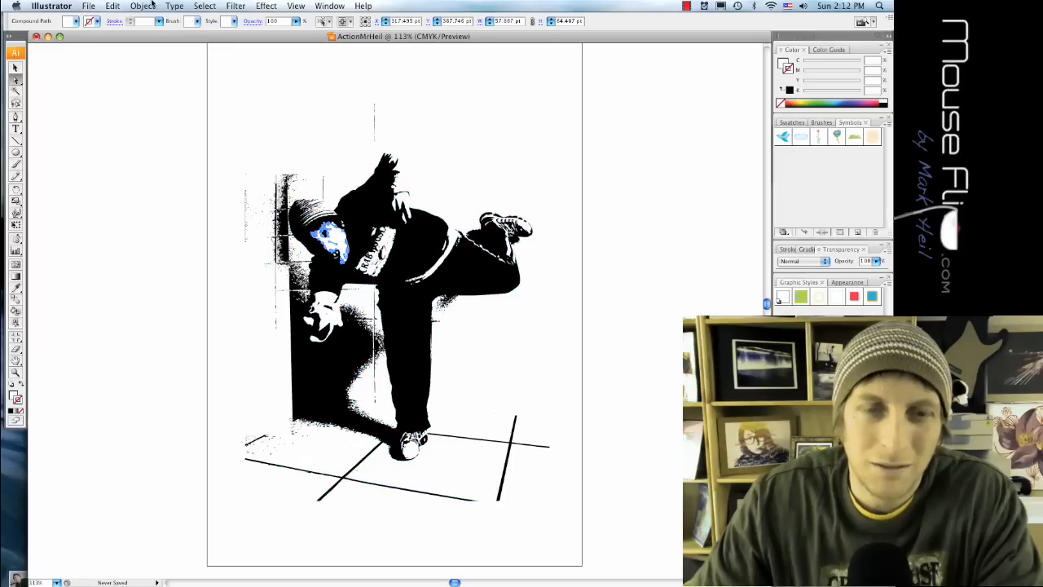
Select shapes by same fill colour and give the new shape a gray swatch fill
{"action": "left_click", "coordinate": [206, 6]}
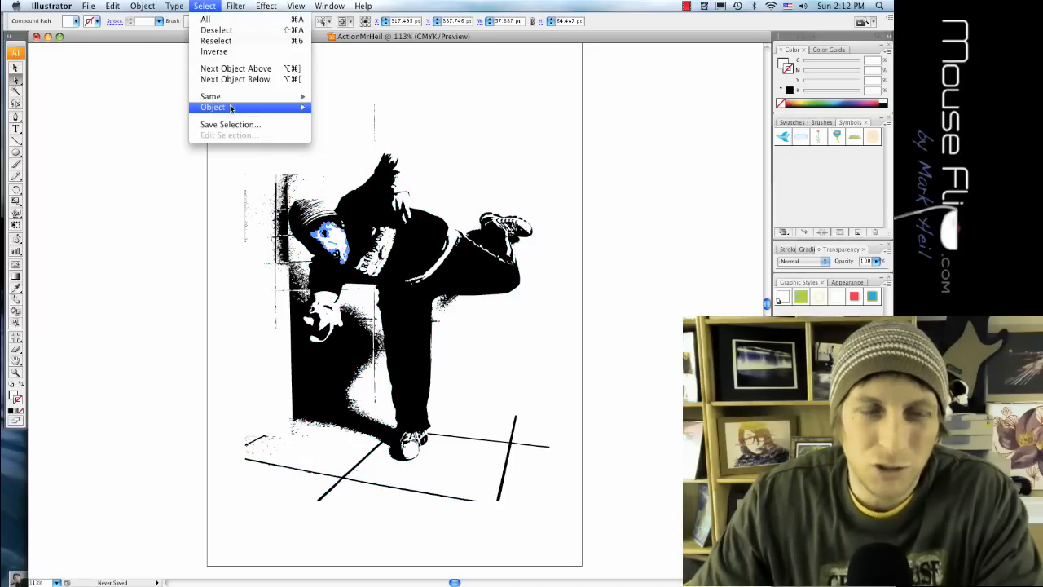
{"action": "mouse_move", "coordinate": [211, 96]}
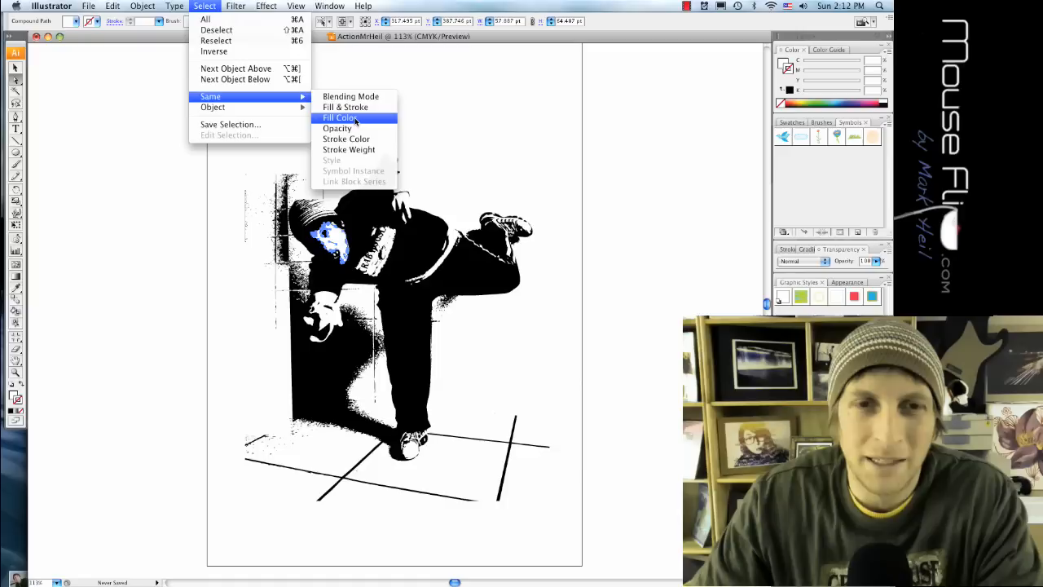
{"action": "left_click", "coordinate": [339, 118]}
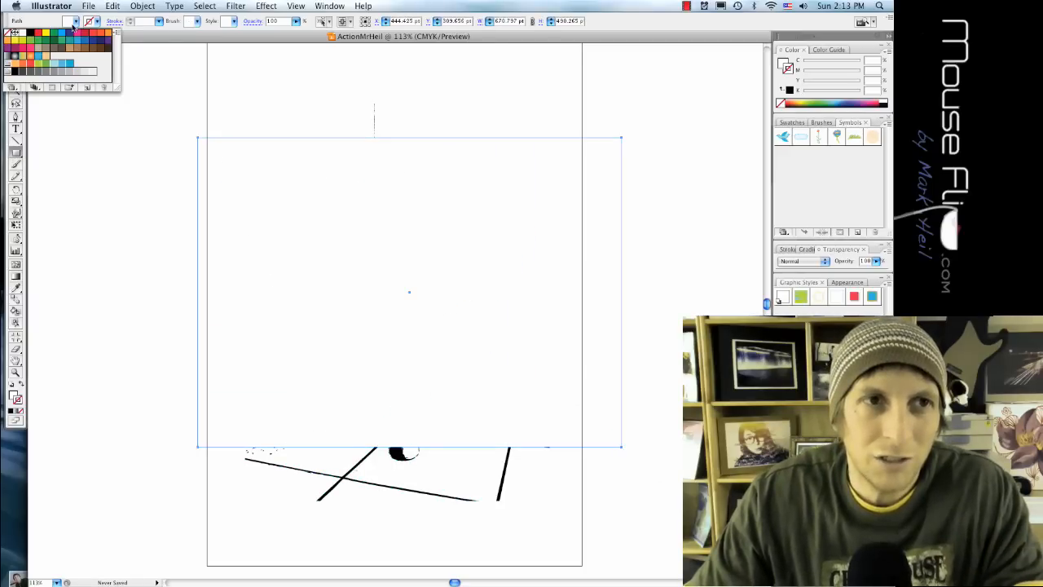
{"action": "left_click", "coordinate": [65, 46]}
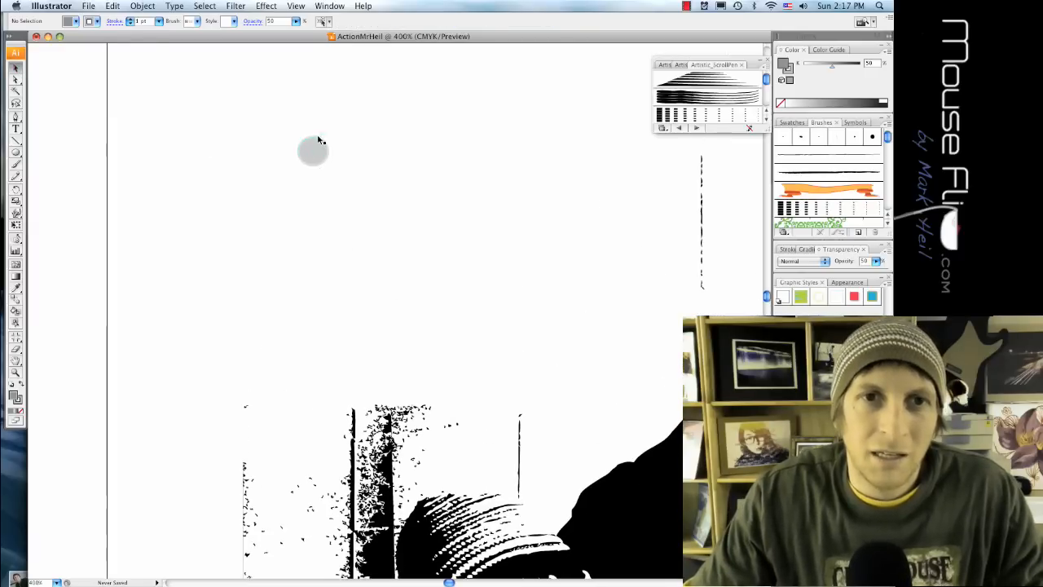
Option-drag copies of the gray circle downward into a column of five dots of varying sizes
{"action": "left_click", "coordinate": [313, 152]}
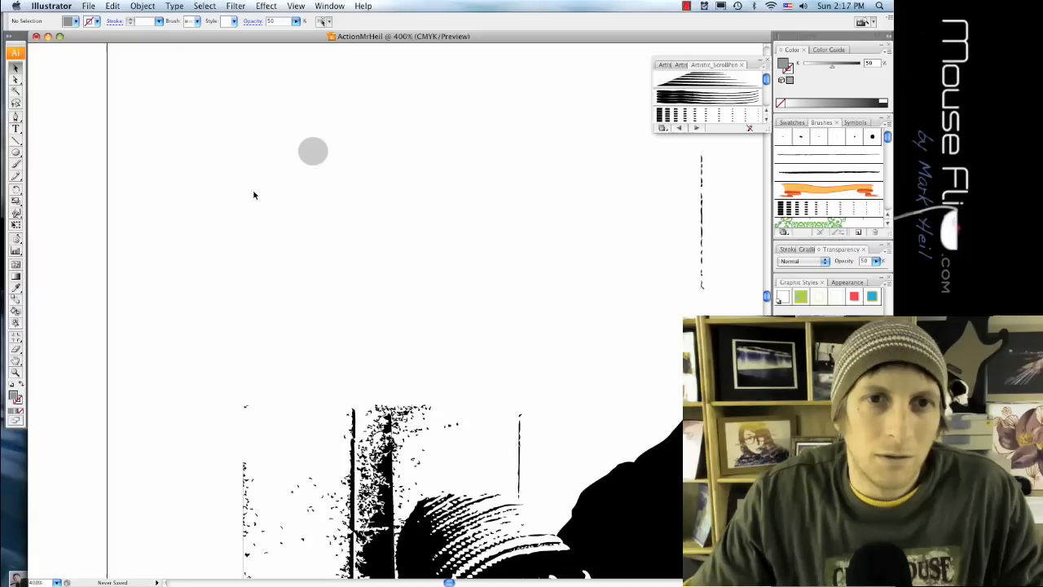
{"action": "left_click", "coordinate": [313, 150]}
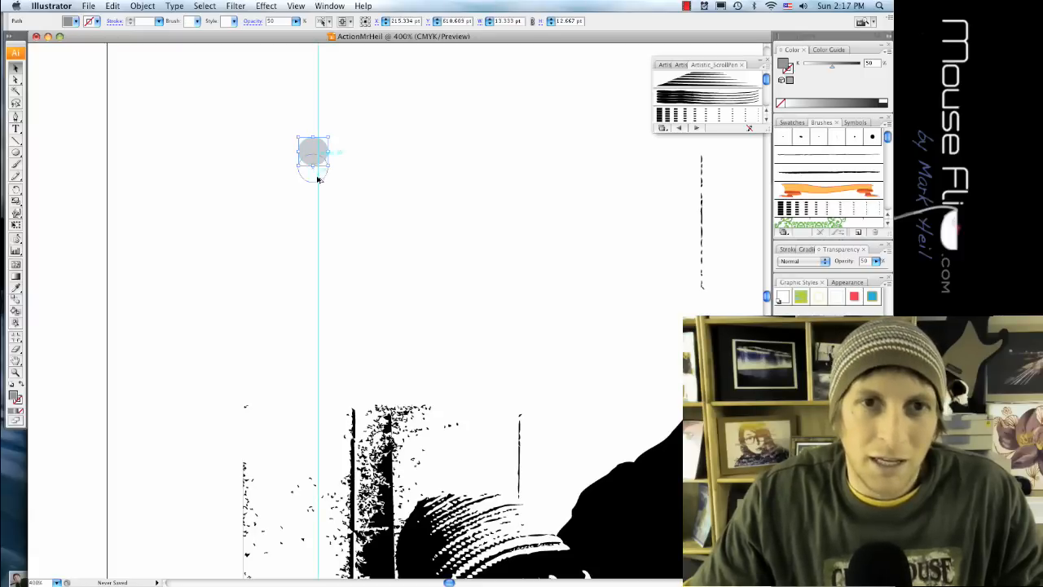
{"action": "left_click_drag", "start_coordinate": [313, 153], "coordinate": [313, 182]}
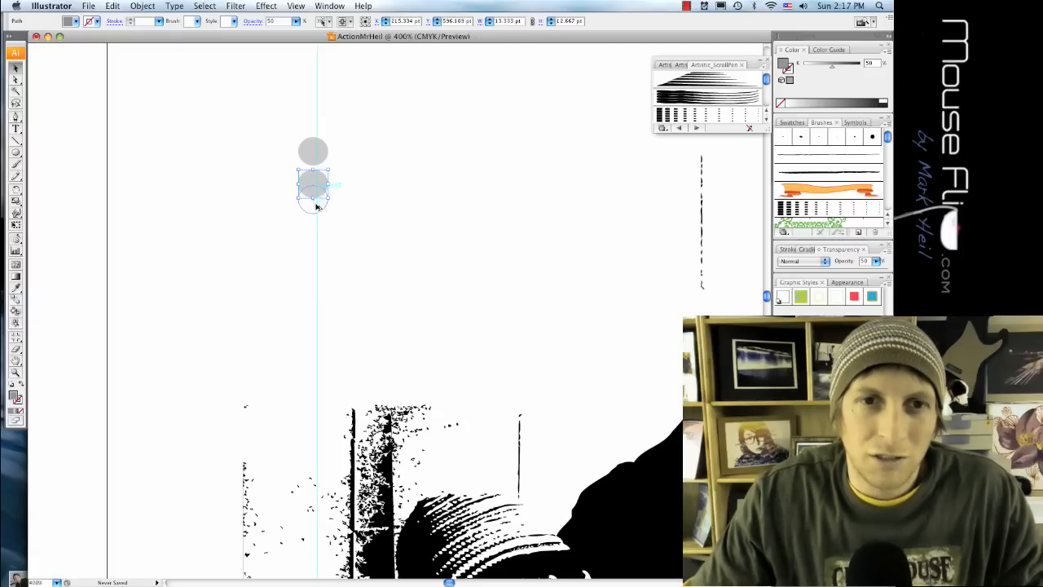
{"action": "left_click_drag", "start_coordinate": [313, 196], "coordinate": [313, 218]}
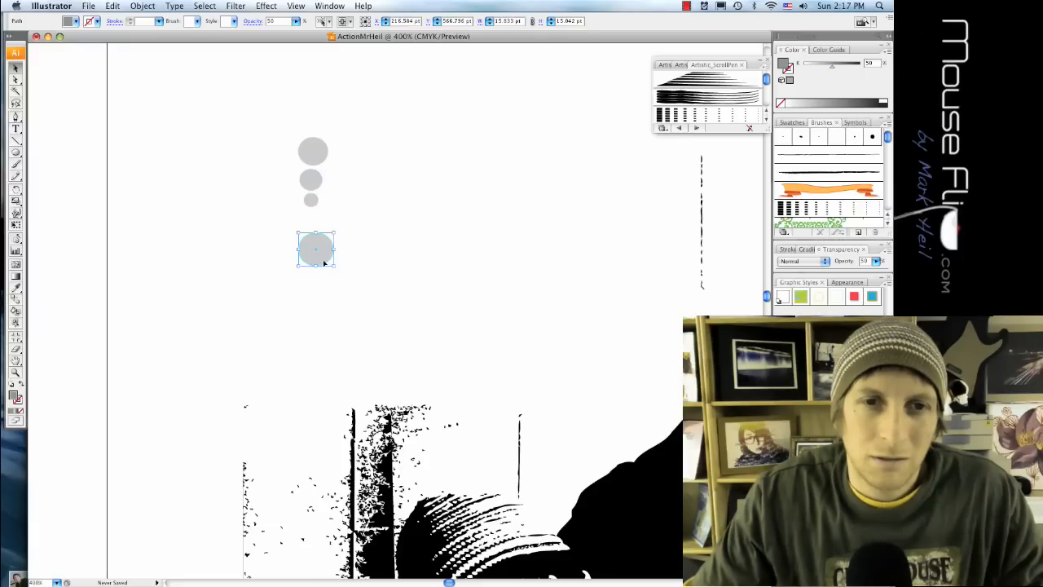
{"action": "left_click_drag", "start_coordinate": [316, 251], "coordinate": [309, 228]}
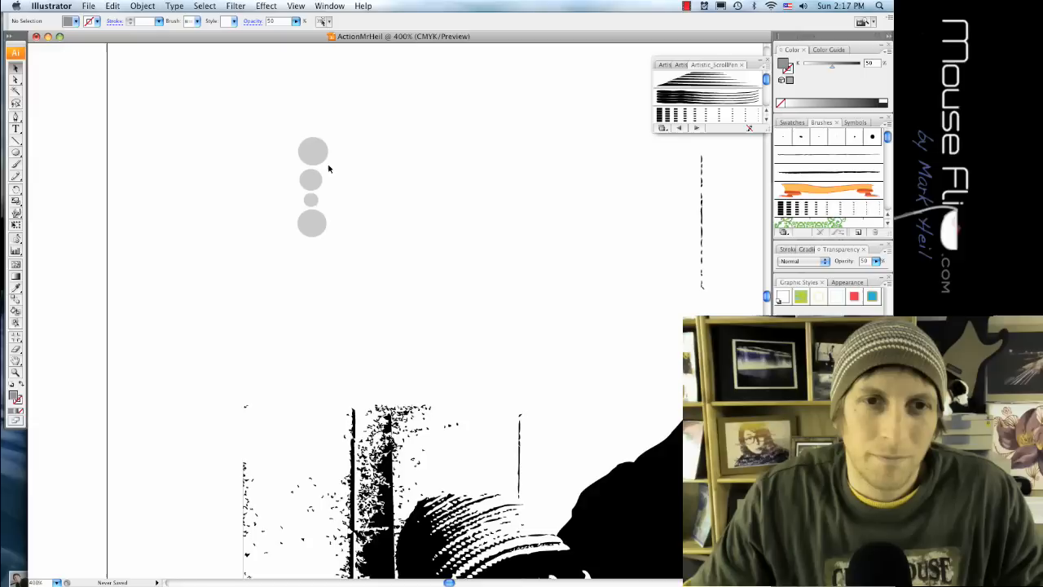
{"action": "left_click", "coordinate": [313, 150]}
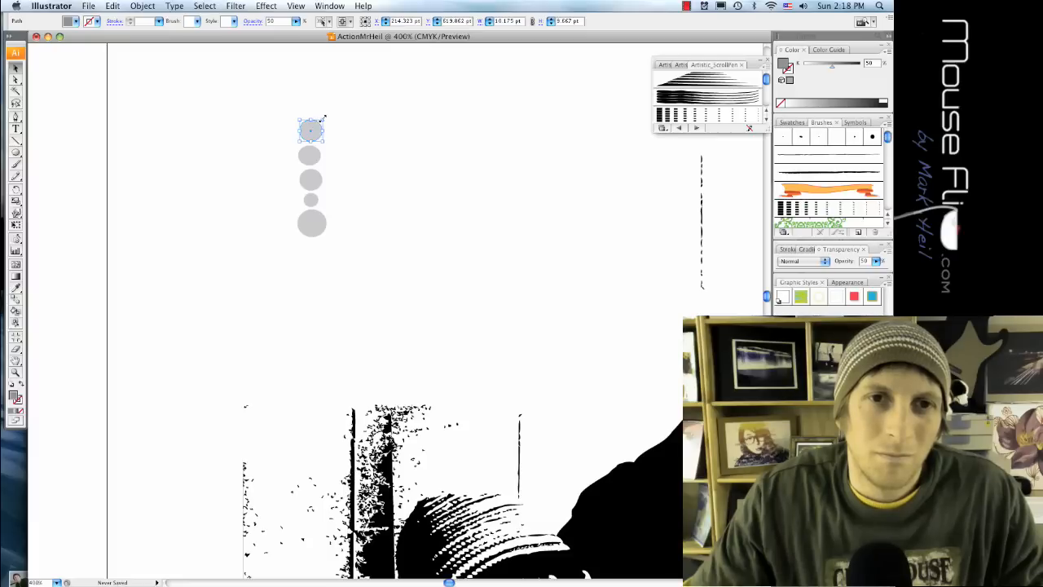
Duplicate the gray dot column to the right and select both columns together
{"action": "left_click", "coordinate": [342, 258]}
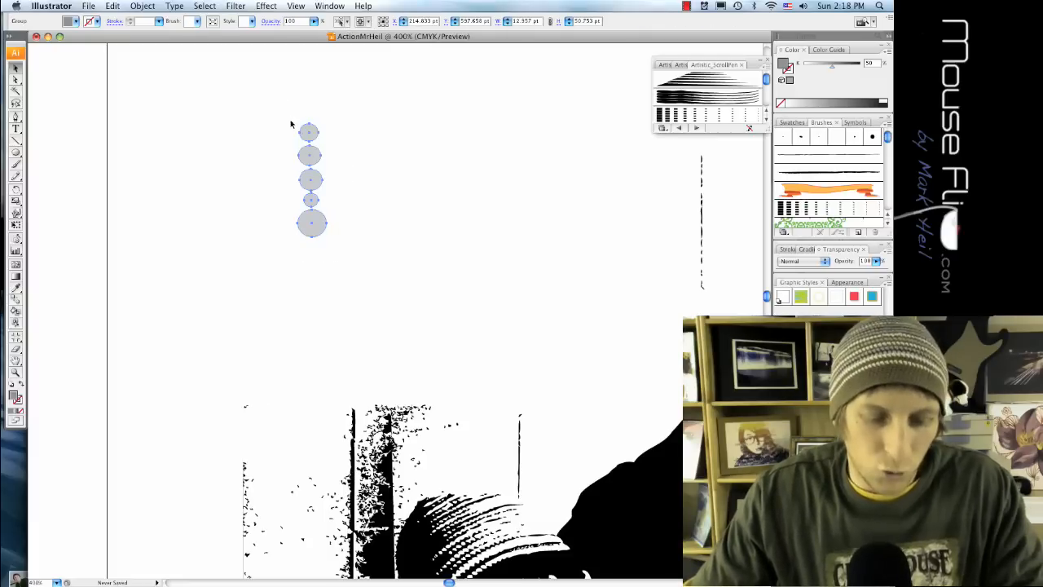
{"action": "left_click", "coordinate": [310, 181]}
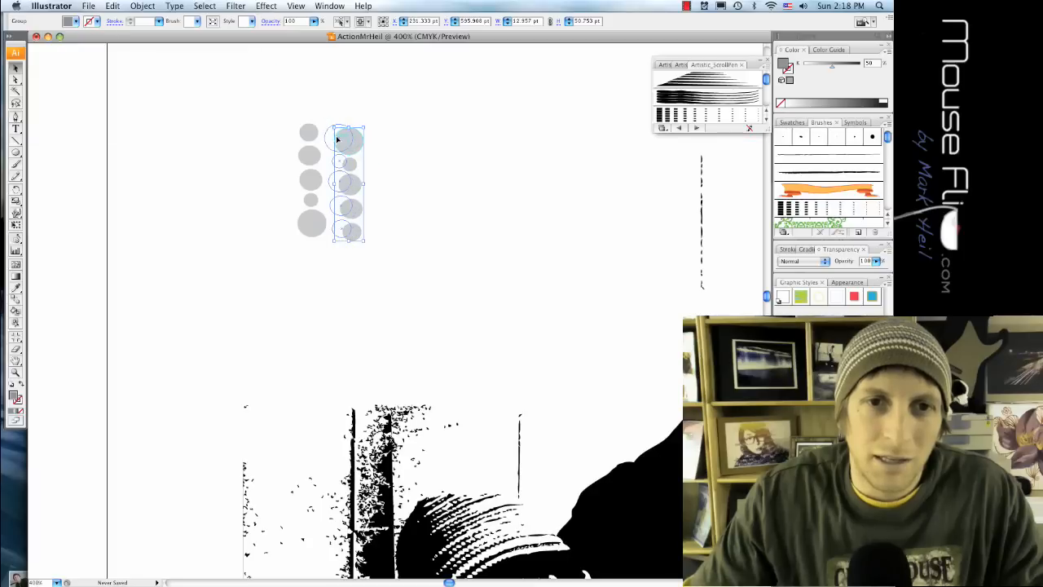
{"action": "left_click", "coordinate": [502, 305]}
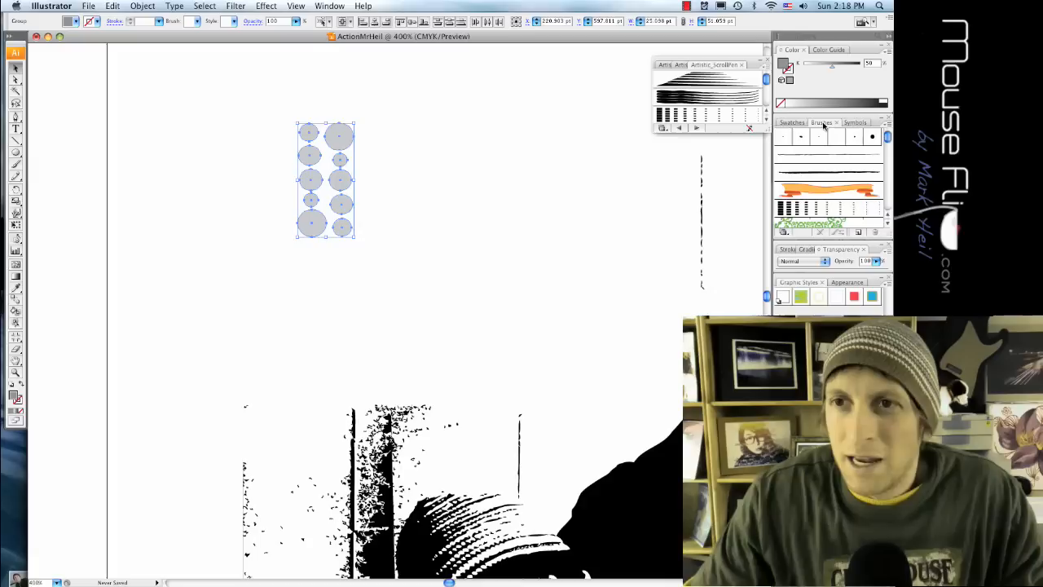
{"action": "mouse_move", "coordinate": [397, 176]}
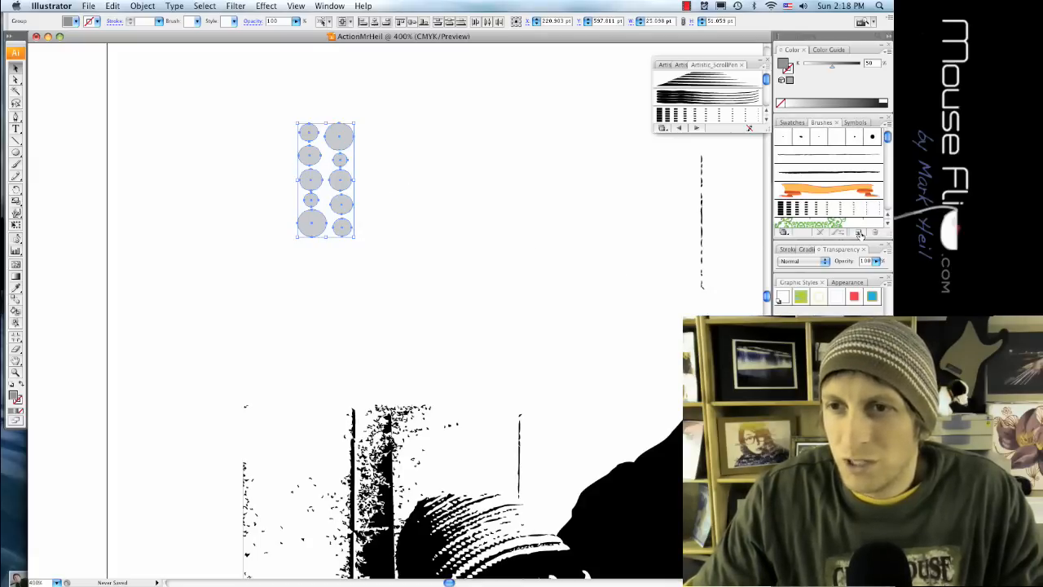
Create a scatter brush named 'dots' from the columns with larger size, spacing, scatter and rotation
{"action": "left_click", "coordinate": [858, 231]}
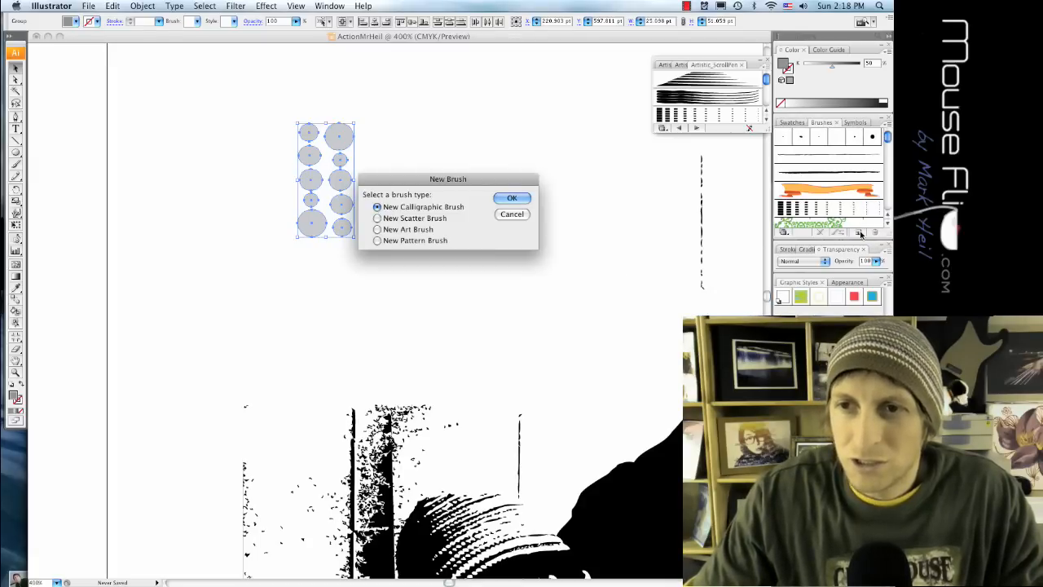
{"action": "left_click", "coordinate": [379, 242]}
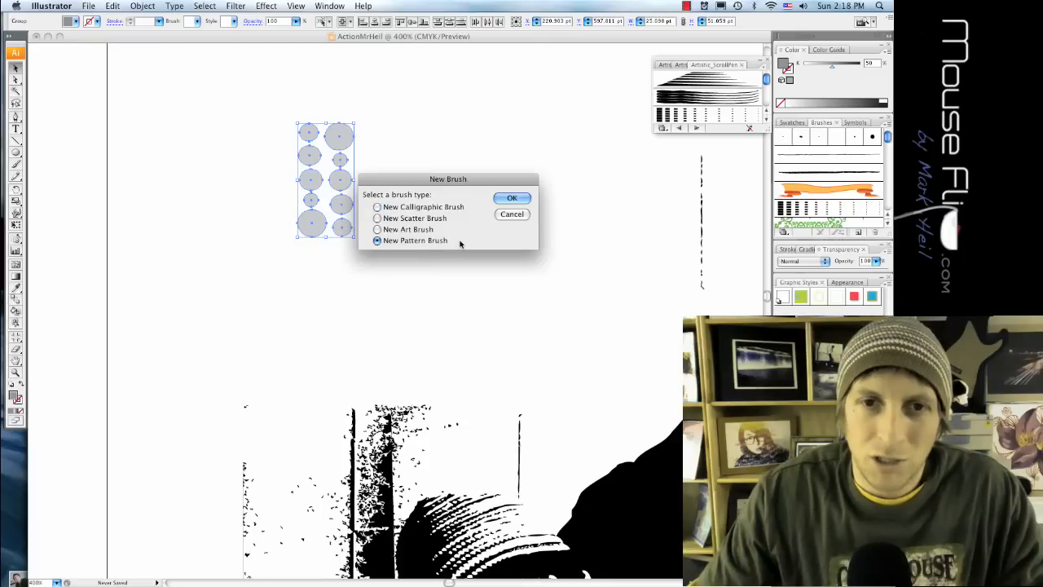
{"action": "left_click", "coordinate": [378, 219]}
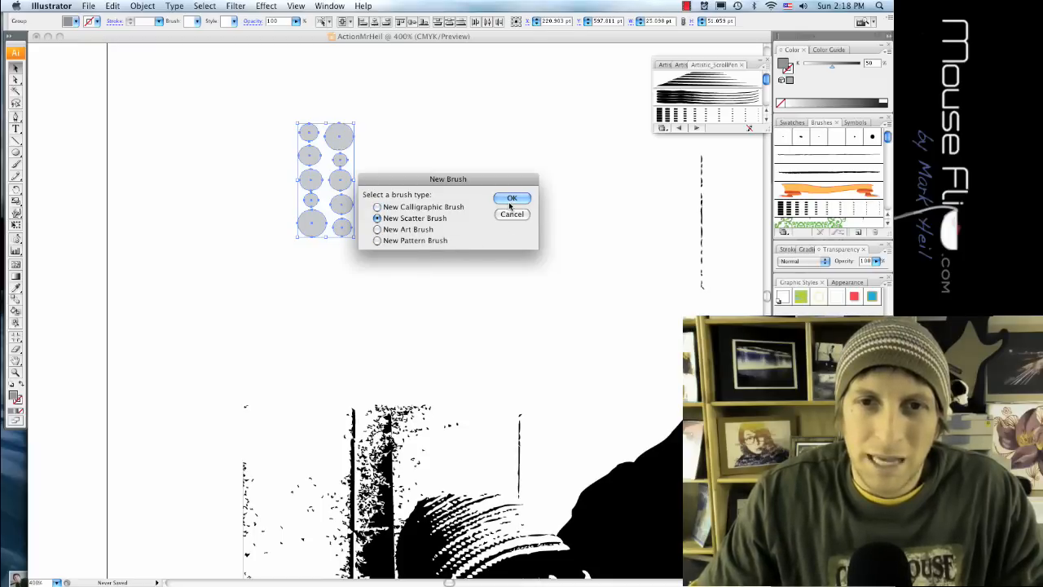
{"action": "left_click", "coordinate": [512, 199]}
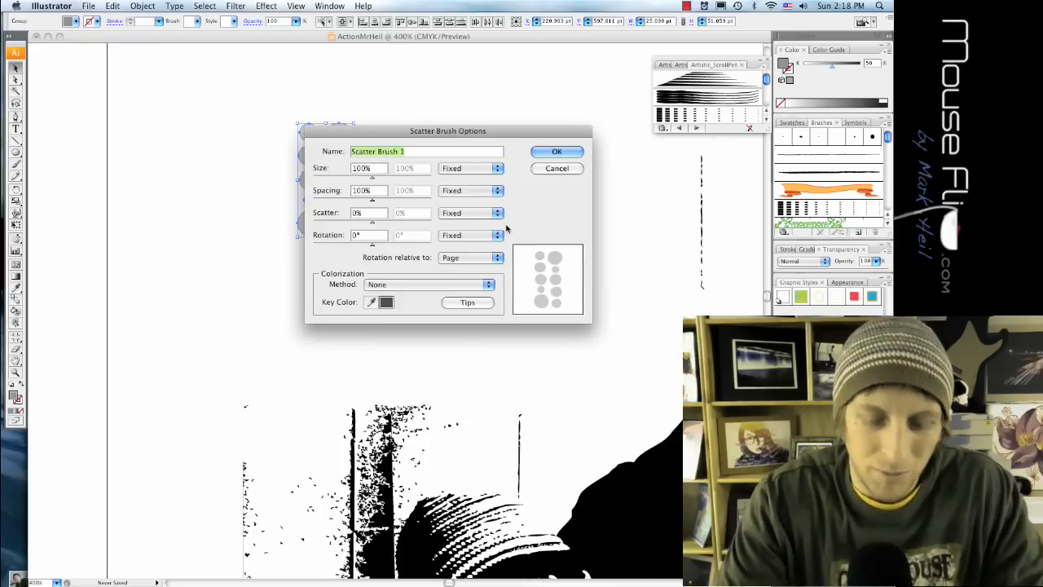
{"action": "type", "text": "dots"}
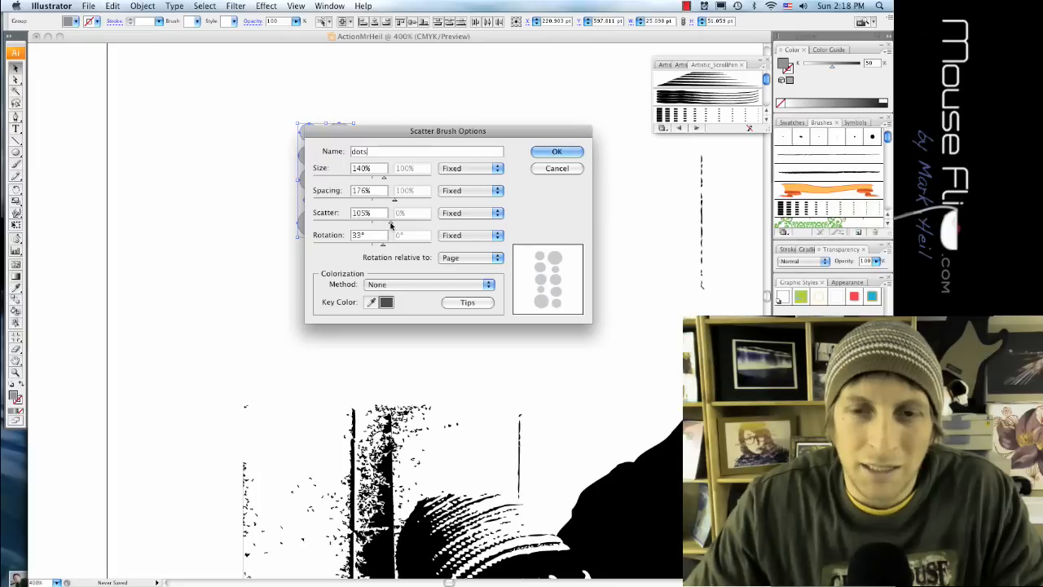
{"action": "left_click", "coordinate": [558, 152]}
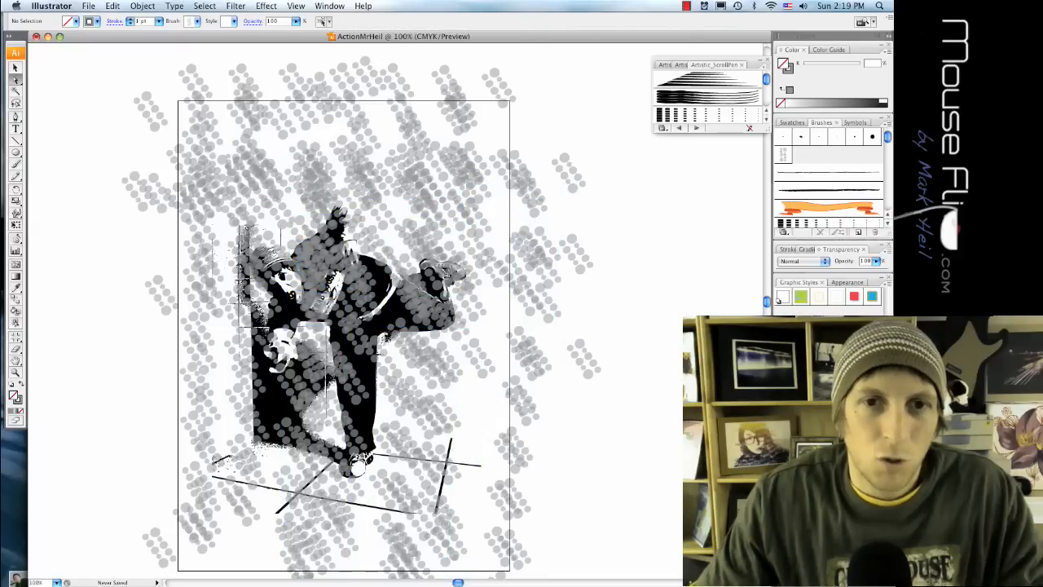
{"action": "mouse_move", "coordinate": [611, 285]}
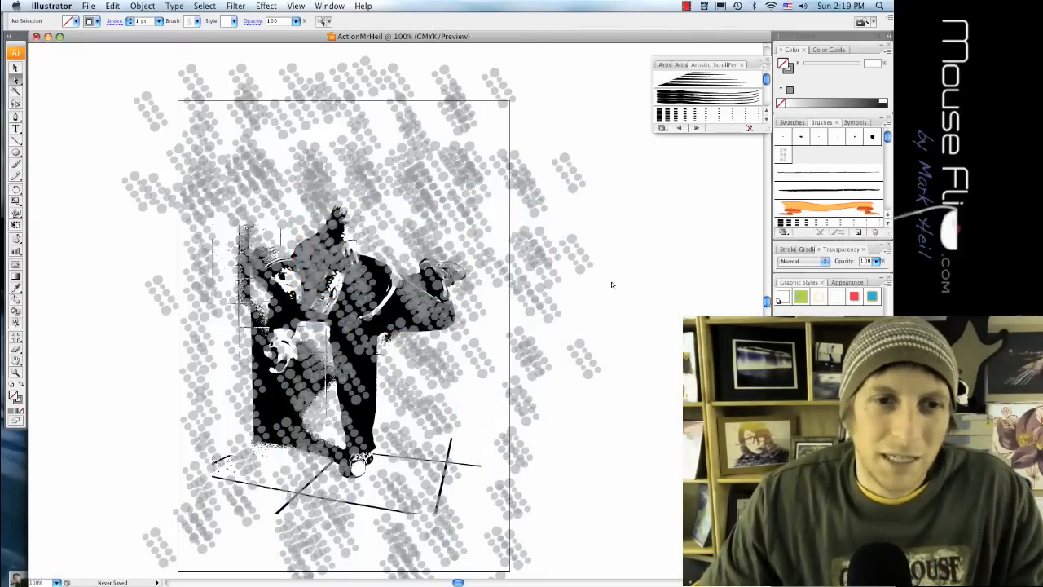